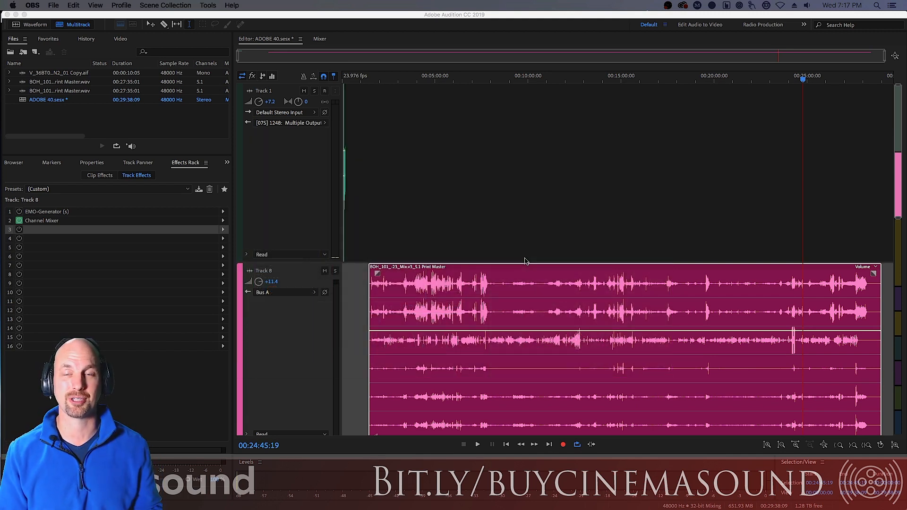
{"action": "mouse_move", "coordinate": [616, 257]}
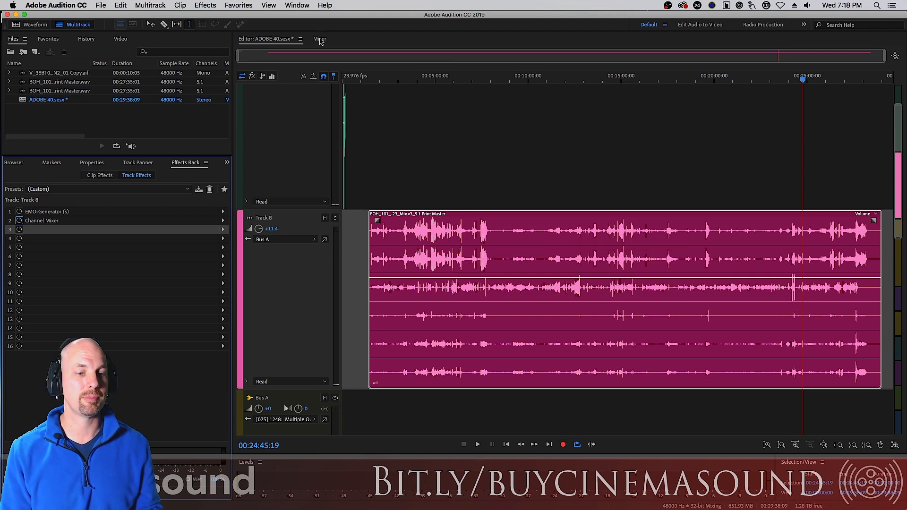
Step: Switch the session from the Editor to the Mixer view showing all channel strips
{"action": "left_click", "coordinate": [319, 39]}
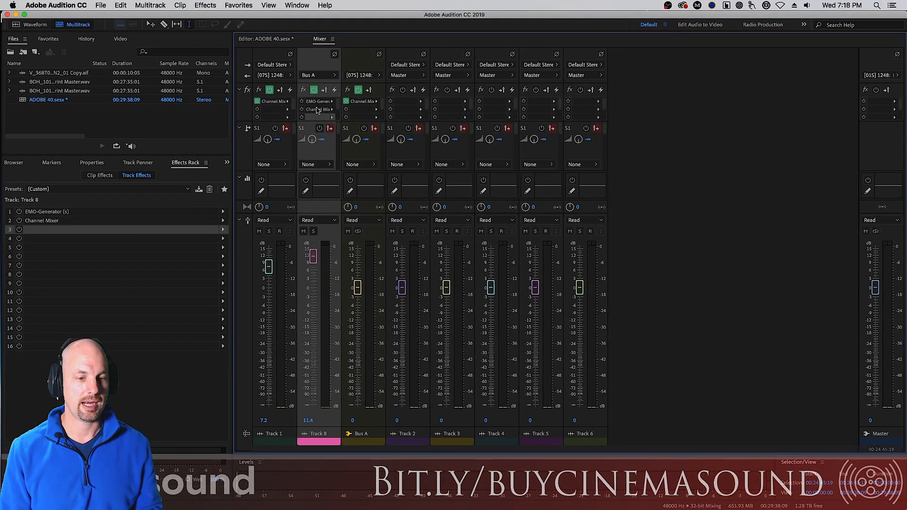
{"action": "mouse_move", "coordinate": [623, 231]}
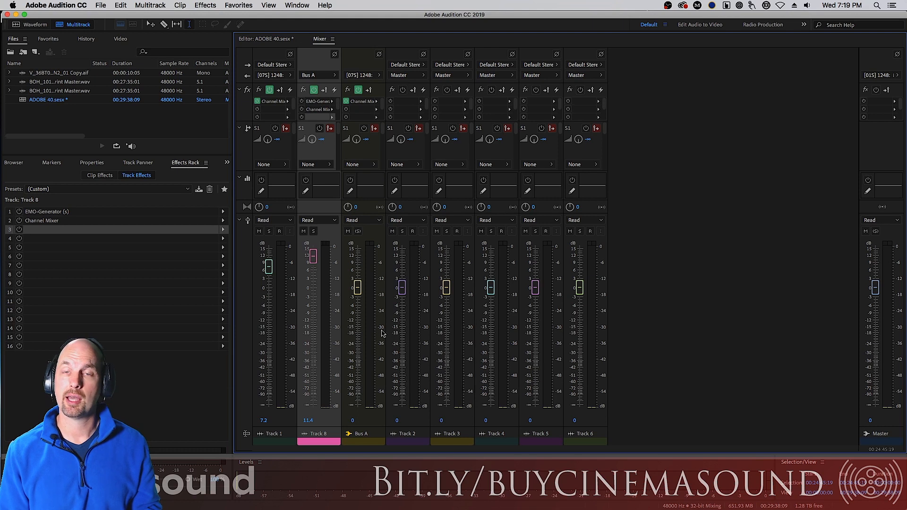
{"action": "mouse_move", "coordinate": [360, 308]}
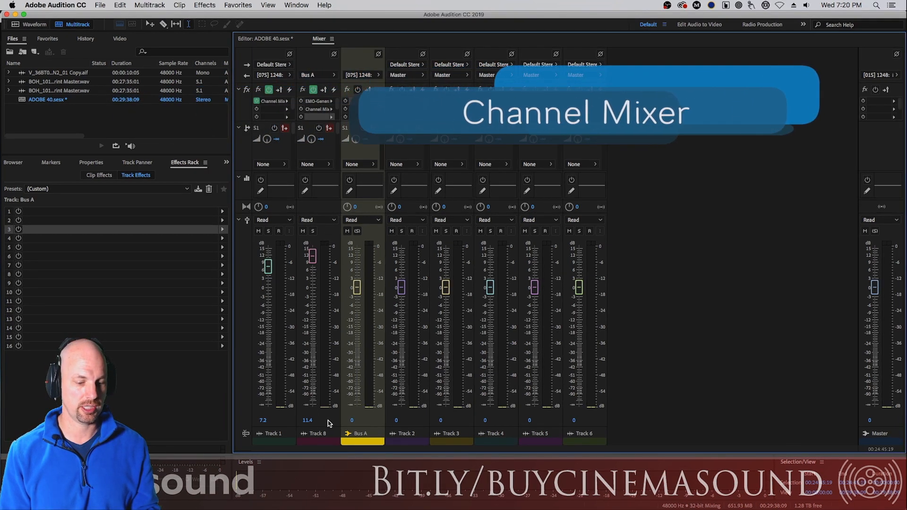
Step: Show the effect options menu for Track 8's second effect slot
{"action": "left_click", "coordinate": [222, 220]}
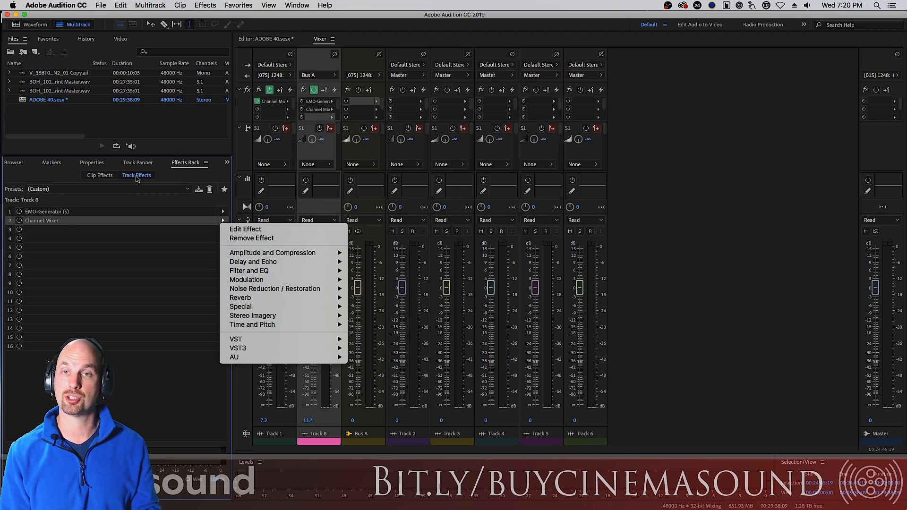
{"action": "mouse_move", "coordinate": [272, 253]}
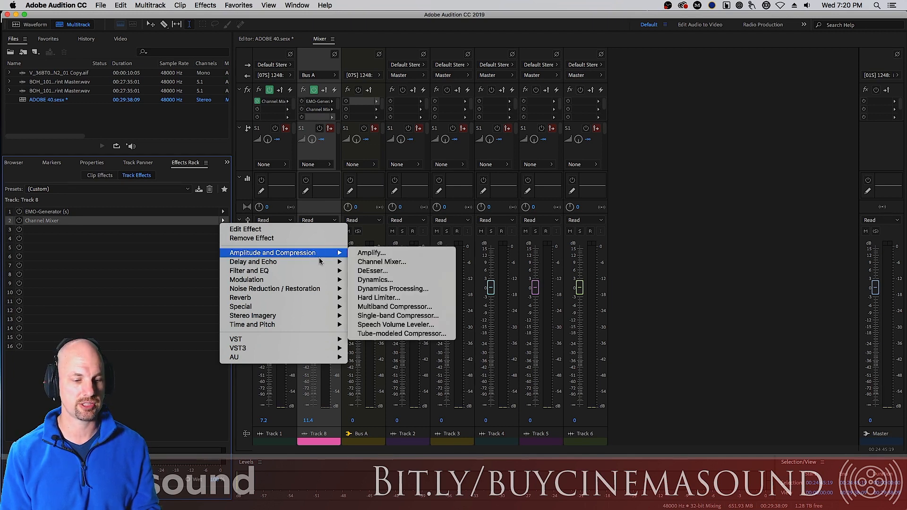
{"action": "mouse_move", "coordinate": [371, 254]}
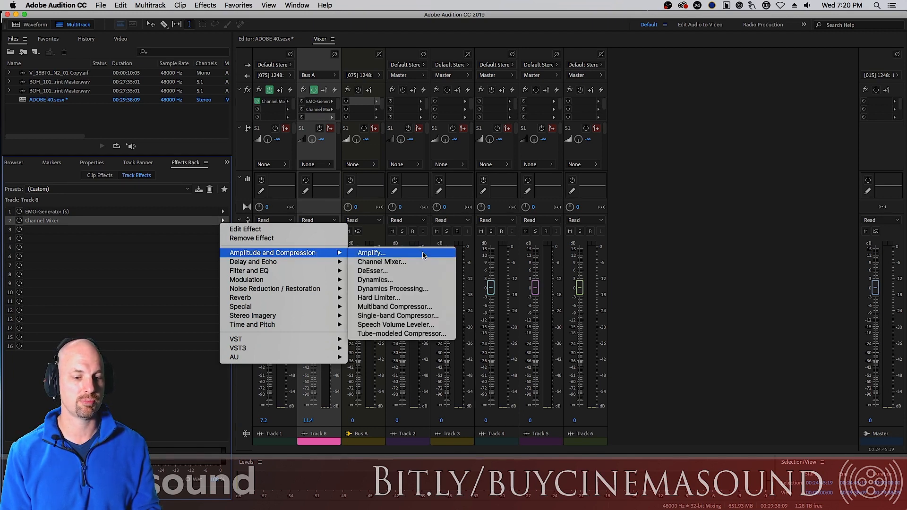
Step: Bring up Track 8's Channel Mixer and review the left and center output channels' input levels
{"action": "left_click", "coordinate": [382, 262]}
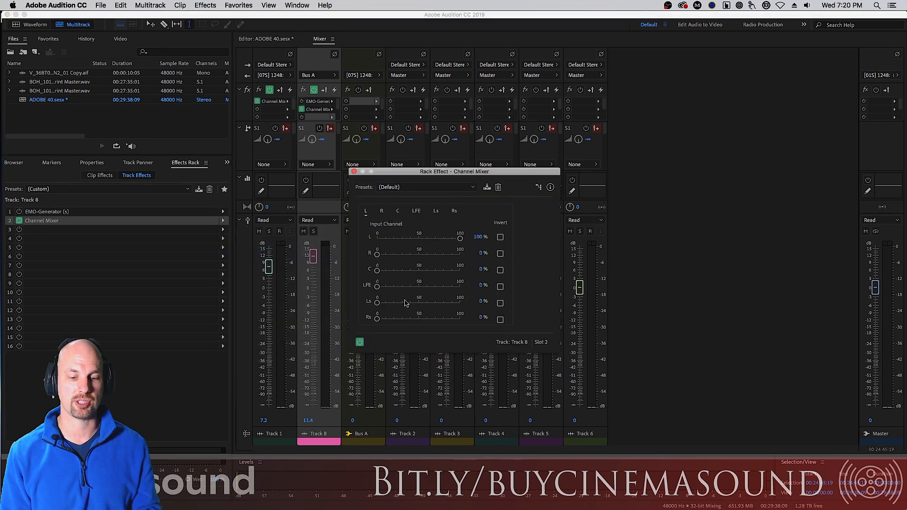
{"action": "left_click_drag", "start_coordinate": [454, 171], "coordinate": [455, 159]}
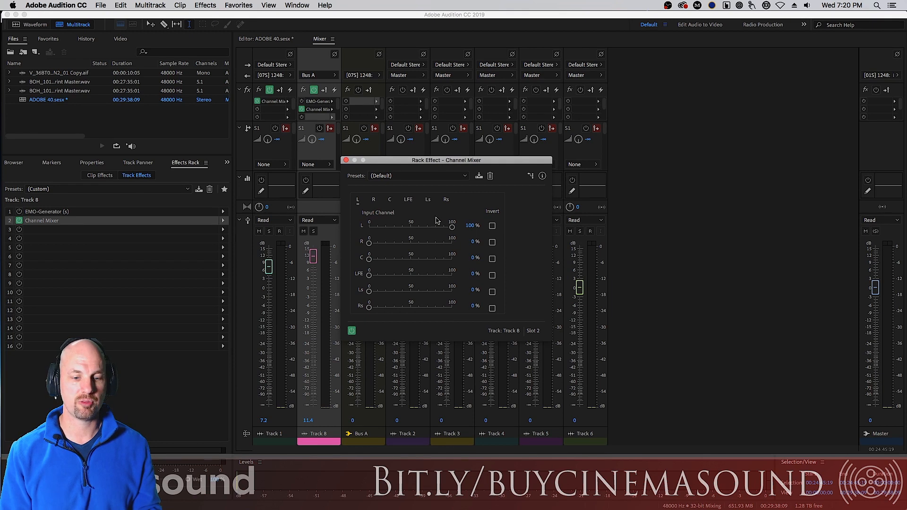
{"action": "mouse_move", "coordinate": [388, 201]}
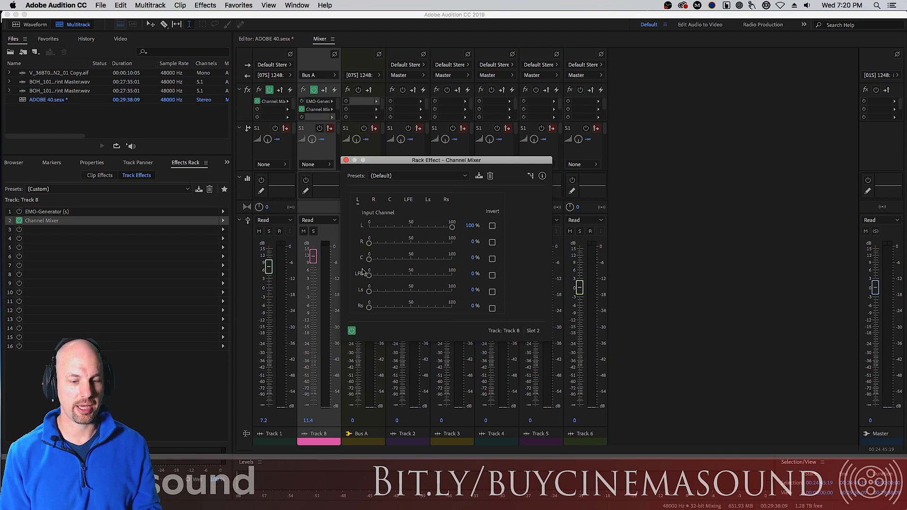
{"action": "mouse_move", "coordinate": [370, 254]}
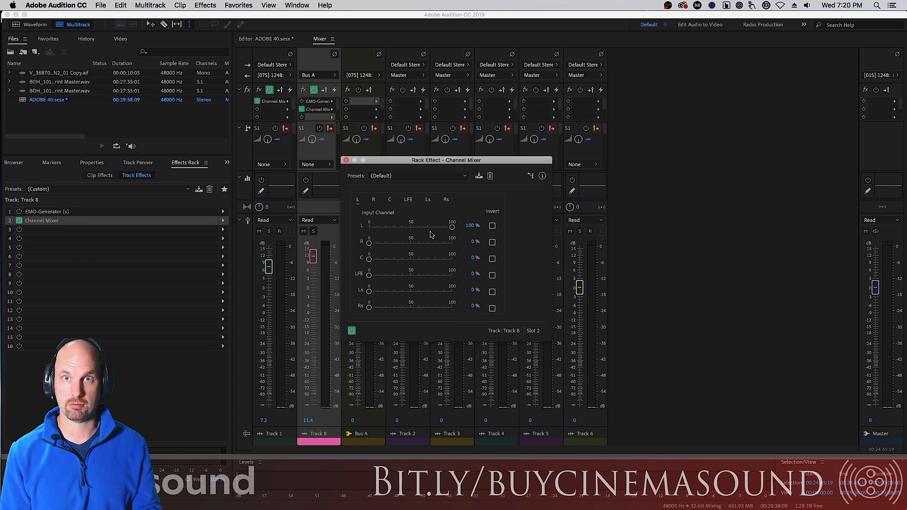
{"action": "left_click", "coordinate": [373, 199]}
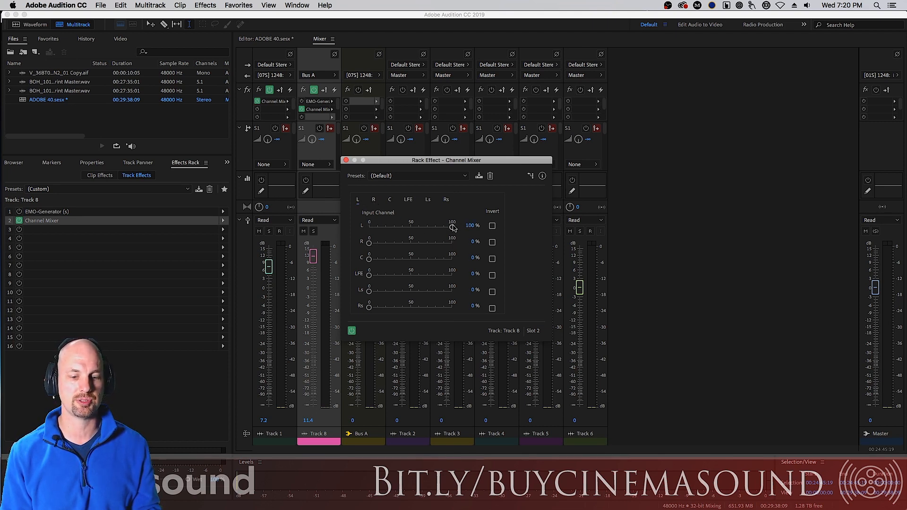
{"action": "left_click", "coordinate": [373, 199]}
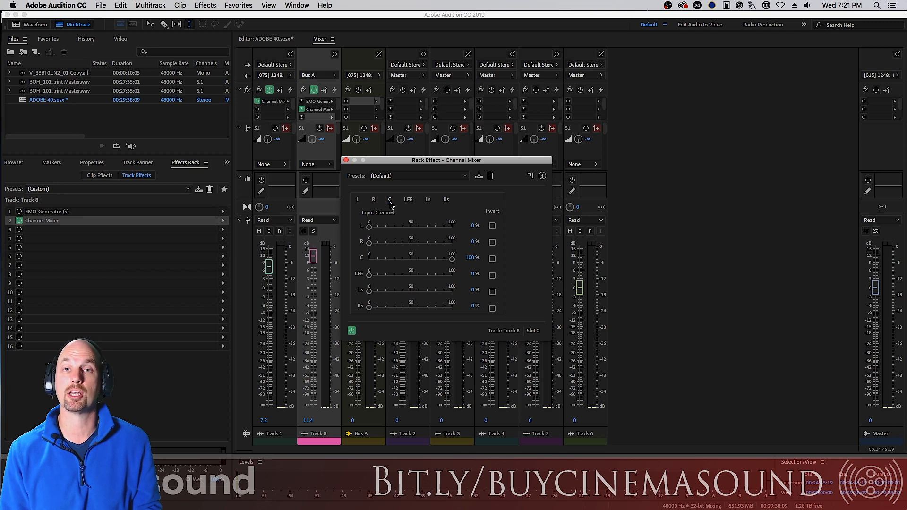
{"action": "left_click_drag", "start_coordinate": [452, 259], "coordinate": [370, 259]}
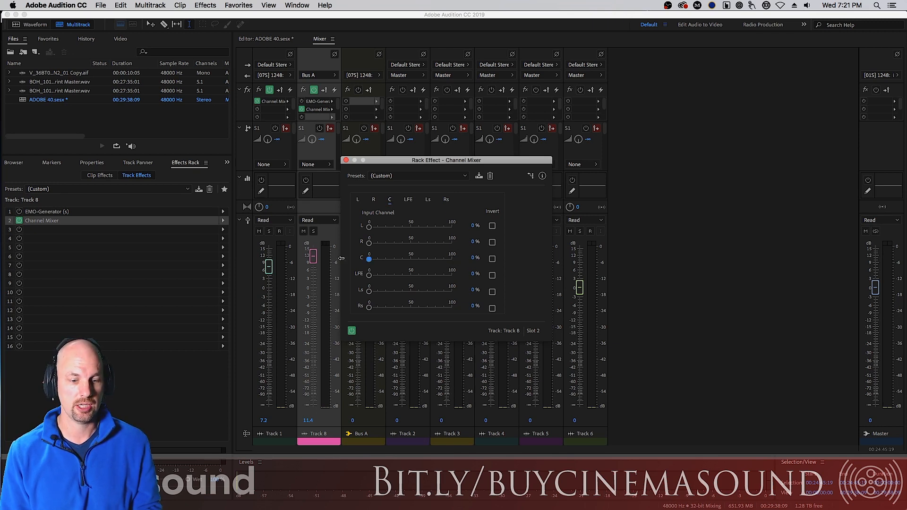
{"action": "left_click", "coordinate": [408, 199]}
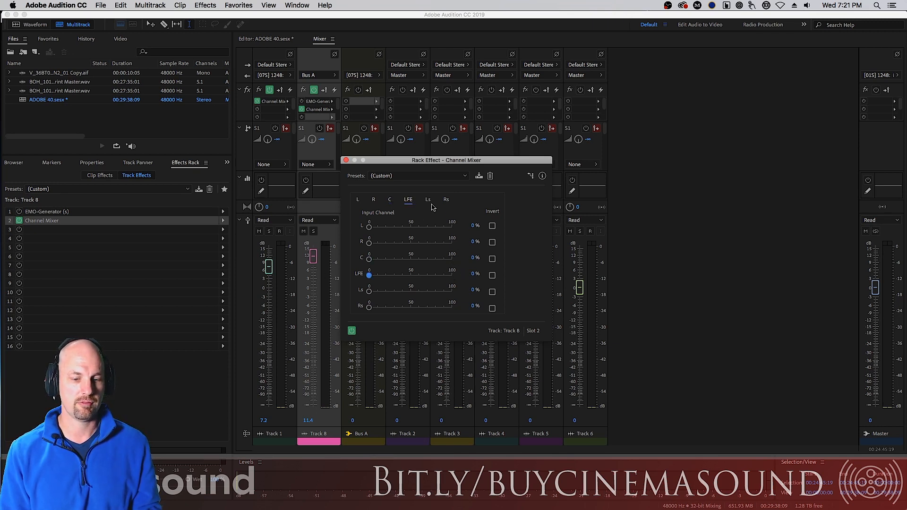
{"action": "left_click_drag", "start_coordinate": [370, 307], "coordinate": [452, 307]}
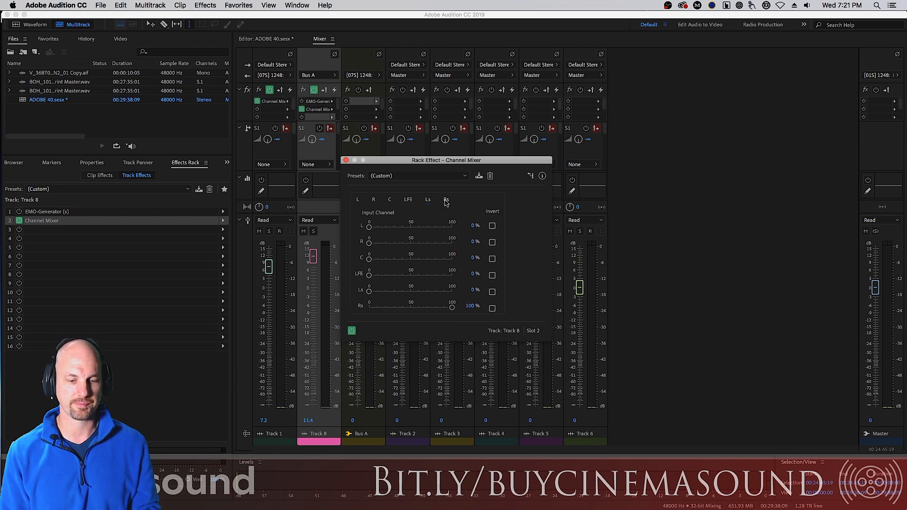
{"action": "left_click_drag", "start_coordinate": [452, 306], "coordinate": [369, 306]}
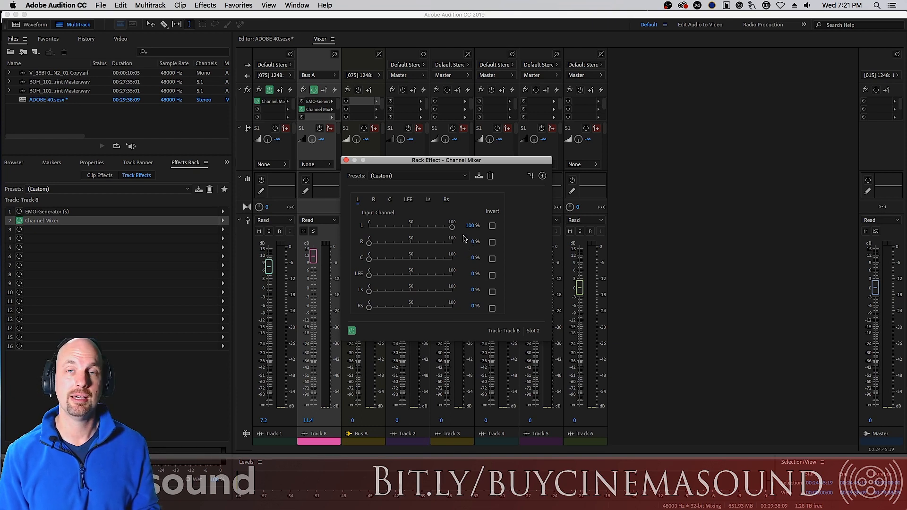
{"action": "mouse_move", "coordinate": [572, 138]}
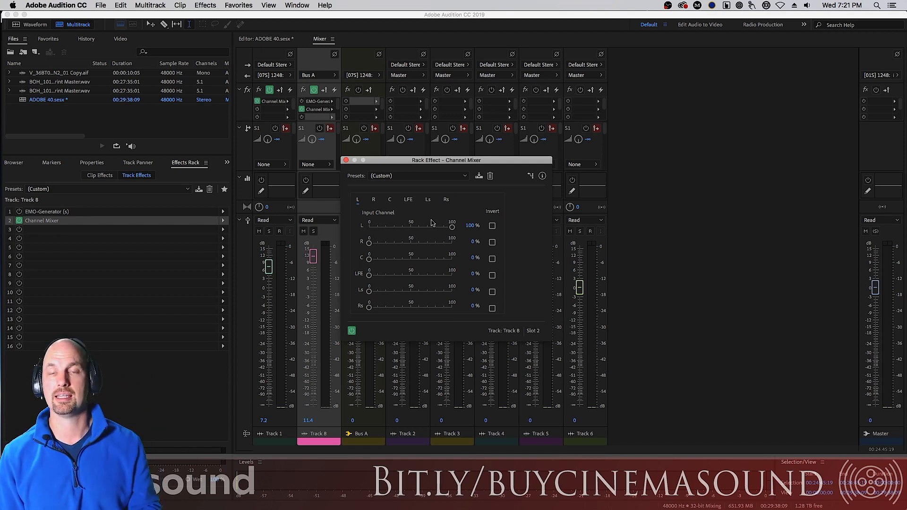
{"action": "mouse_move", "coordinate": [441, 221]}
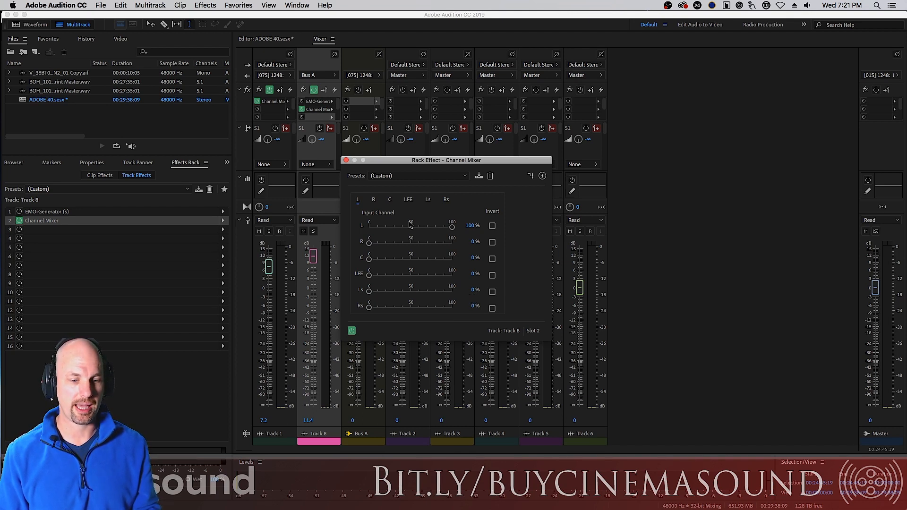
{"action": "mouse_move", "coordinate": [377, 253]}
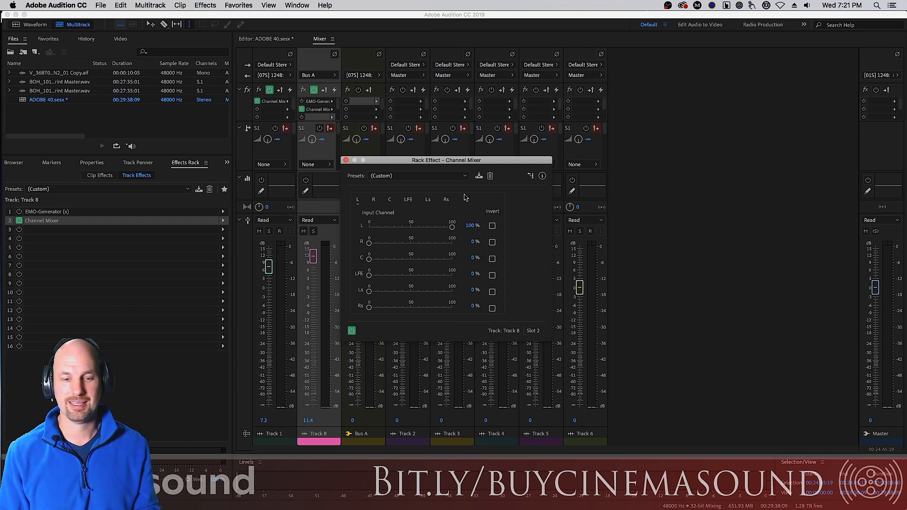
{"action": "mouse_move", "coordinate": [466, 197]}
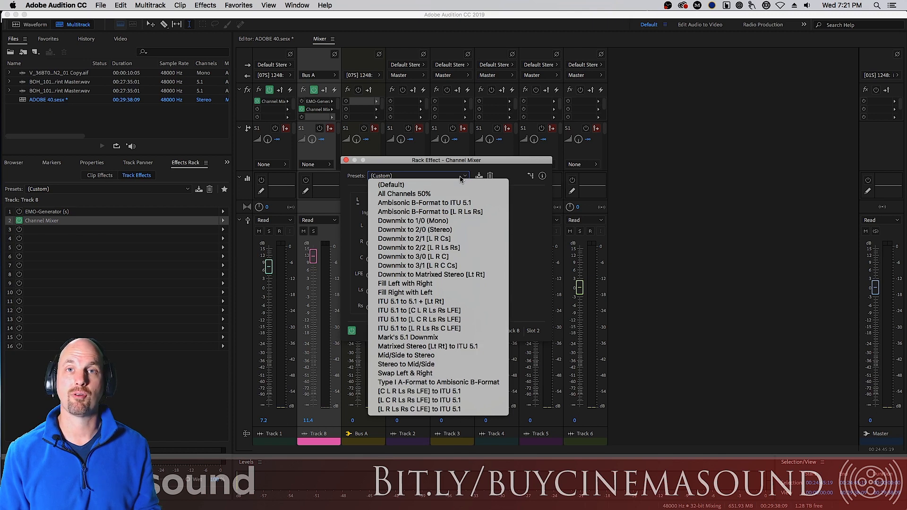
{"action": "mouse_move", "coordinate": [391, 184]}
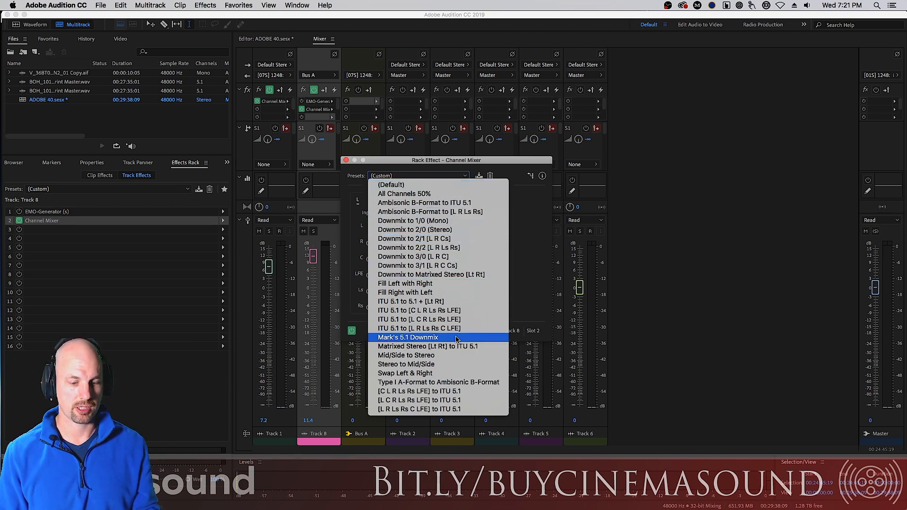
Step: Load the Mark's 5.1 Downmix preset into Track 8's Channel Mixer
{"action": "left_click", "coordinate": [406, 337]}
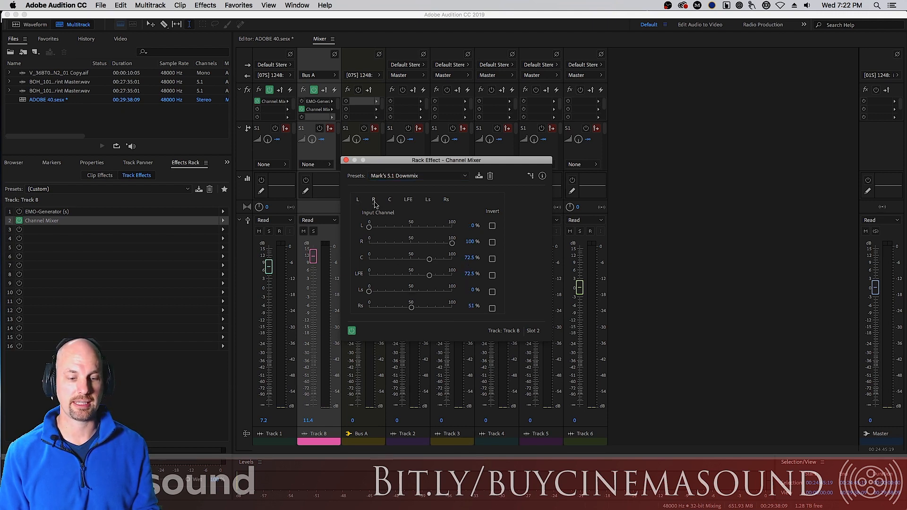
{"action": "mouse_move", "coordinate": [448, 254]}
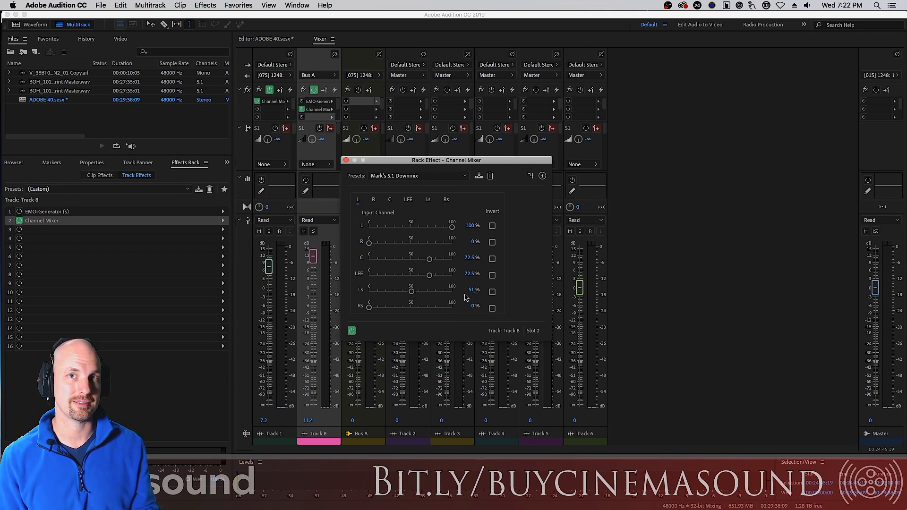
{"action": "mouse_move", "coordinate": [376, 204]}
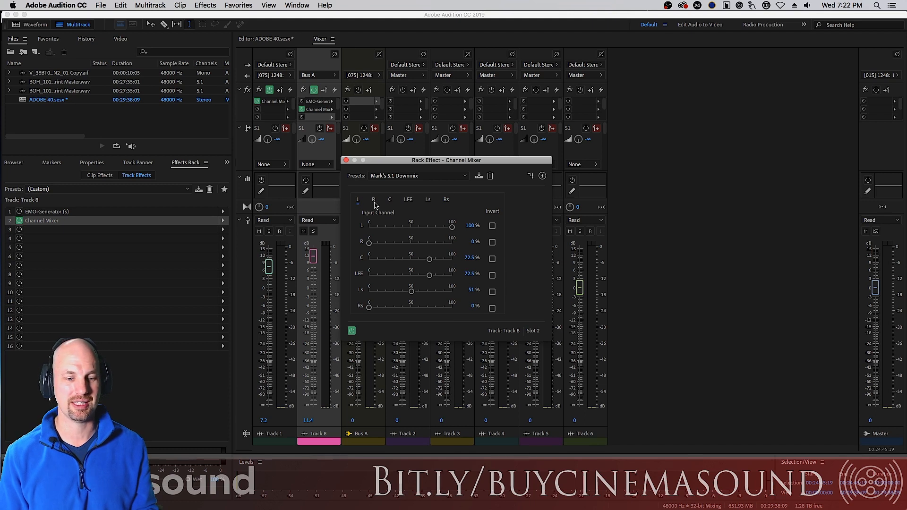
{"action": "mouse_move", "coordinate": [421, 268]}
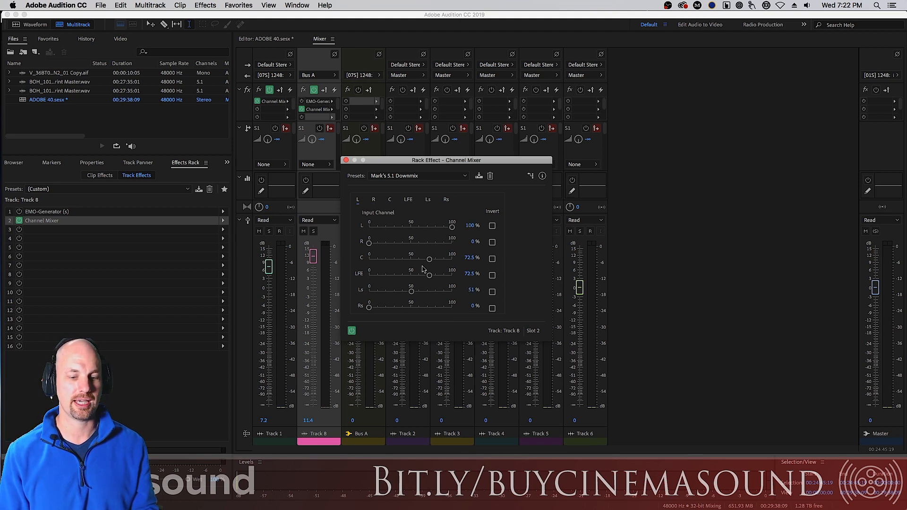
Step: Move the Channel Mixer window aside toward the upper right
{"action": "left_click_drag", "start_coordinate": [446, 159], "coordinate": [575, 109]}
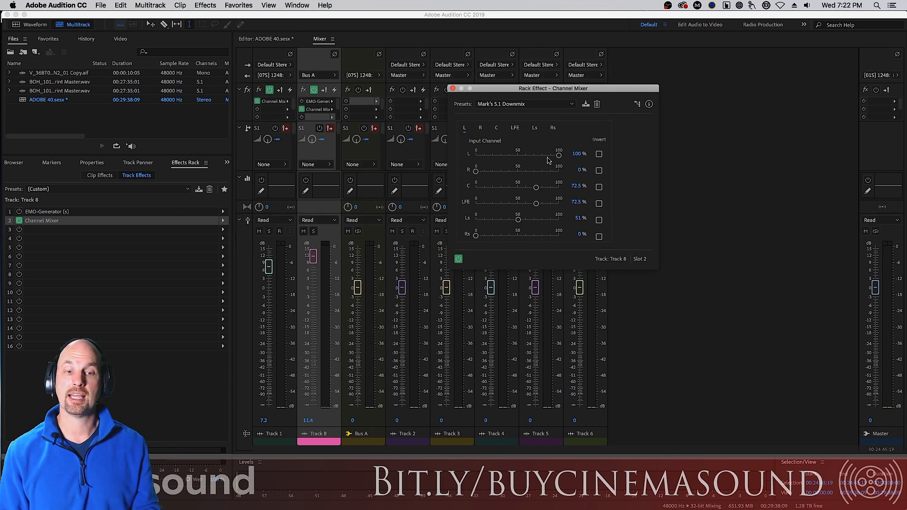
{"action": "mouse_move", "coordinate": [326, 259]}
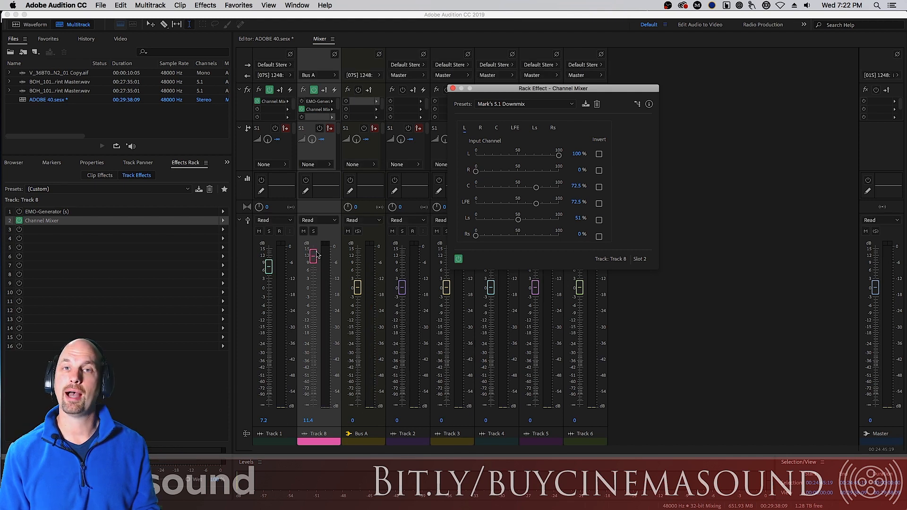
{"action": "mouse_move", "coordinate": [362, 122]}
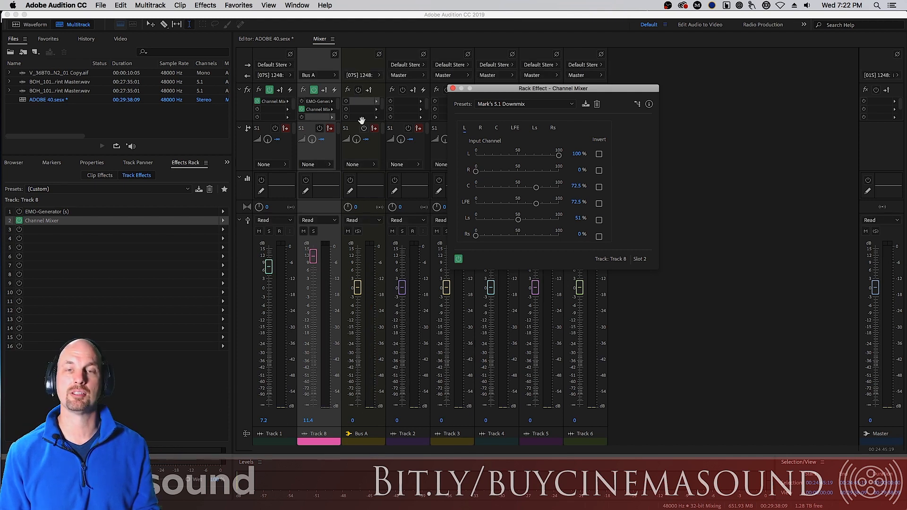
{"action": "mouse_move", "coordinate": [317, 148]}
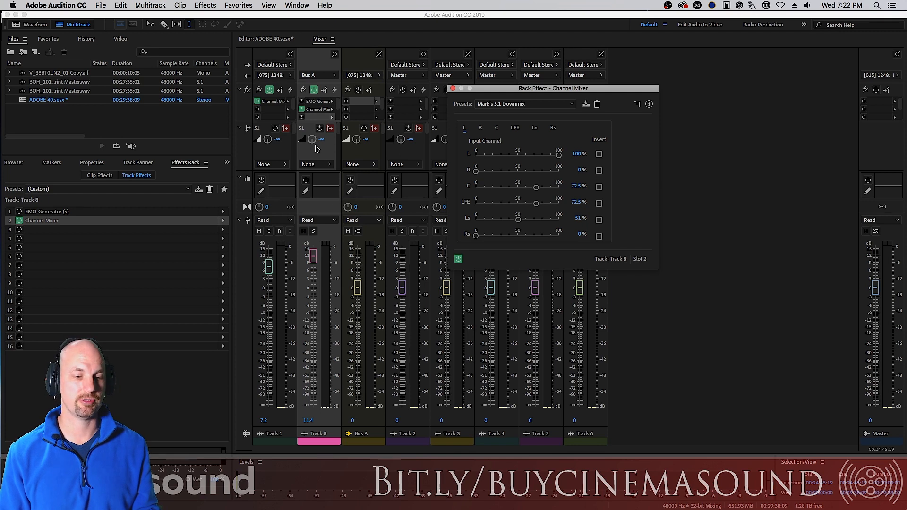
{"action": "mouse_move", "coordinate": [324, 270]}
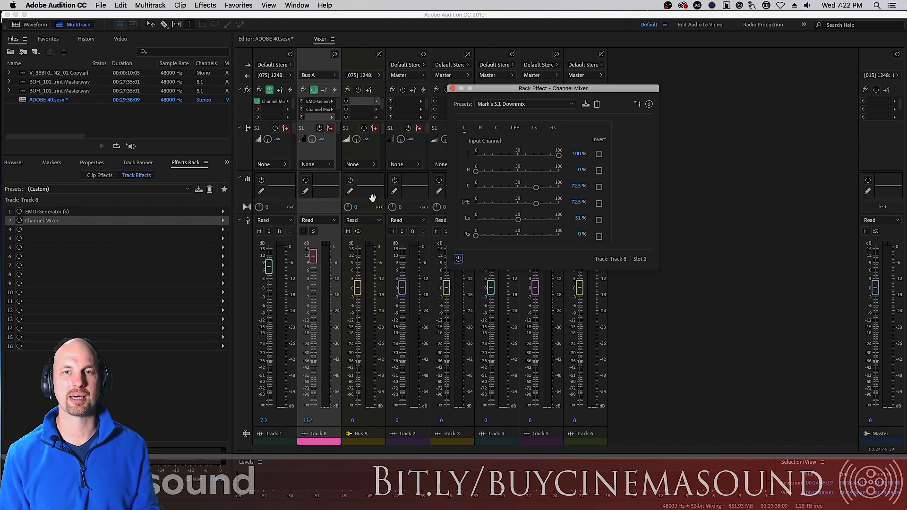
{"action": "mouse_move", "coordinate": [521, 192]}
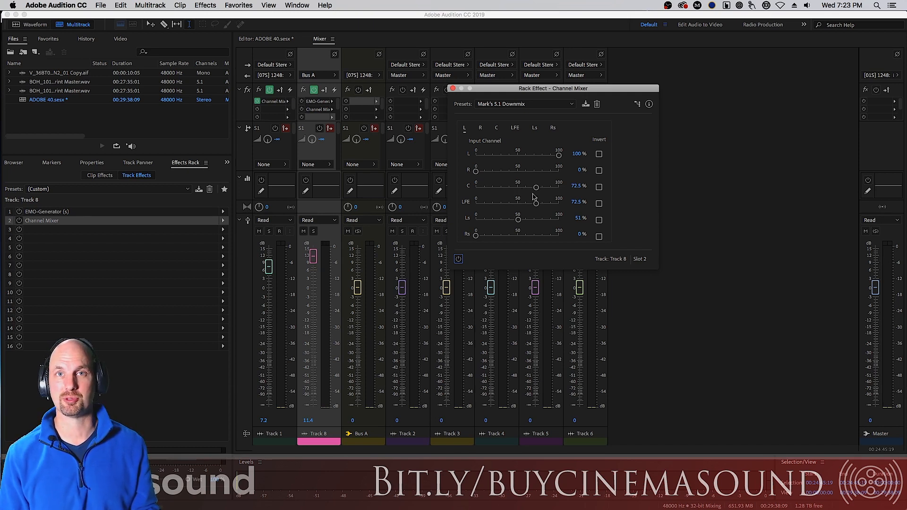
{"action": "mouse_move", "coordinate": [518, 205]}
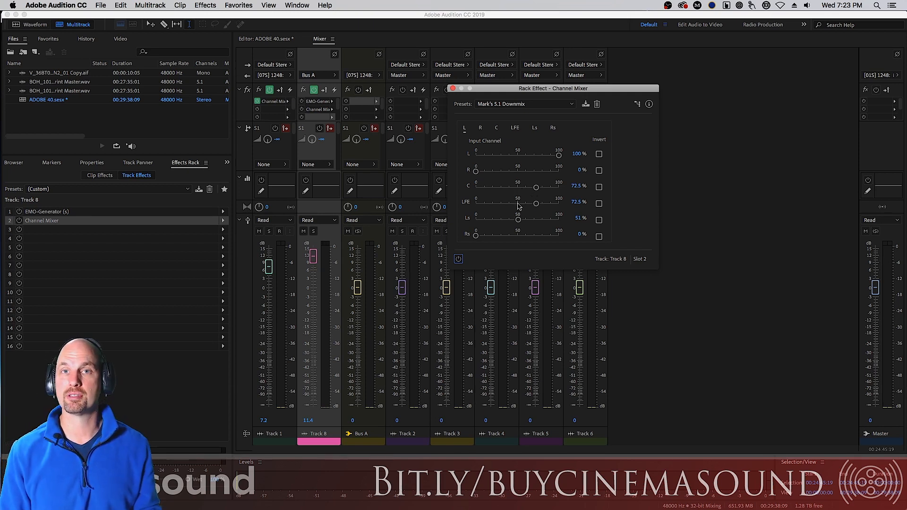
{"action": "mouse_move", "coordinate": [518, 207]}
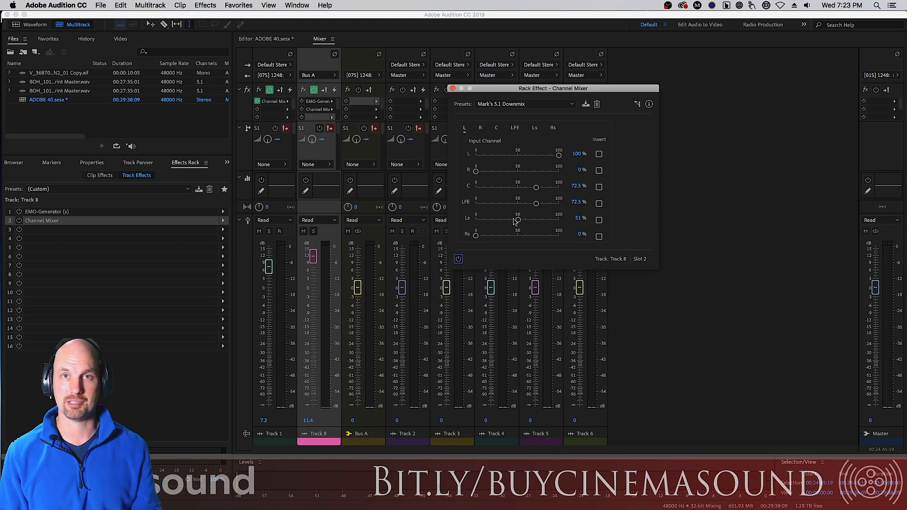
{"action": "mouse_move", "coordinate": [573, 207]}
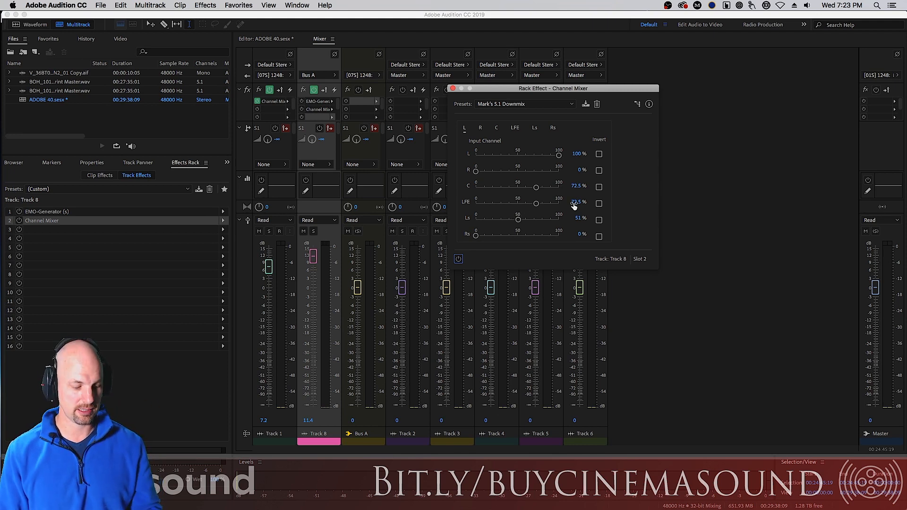